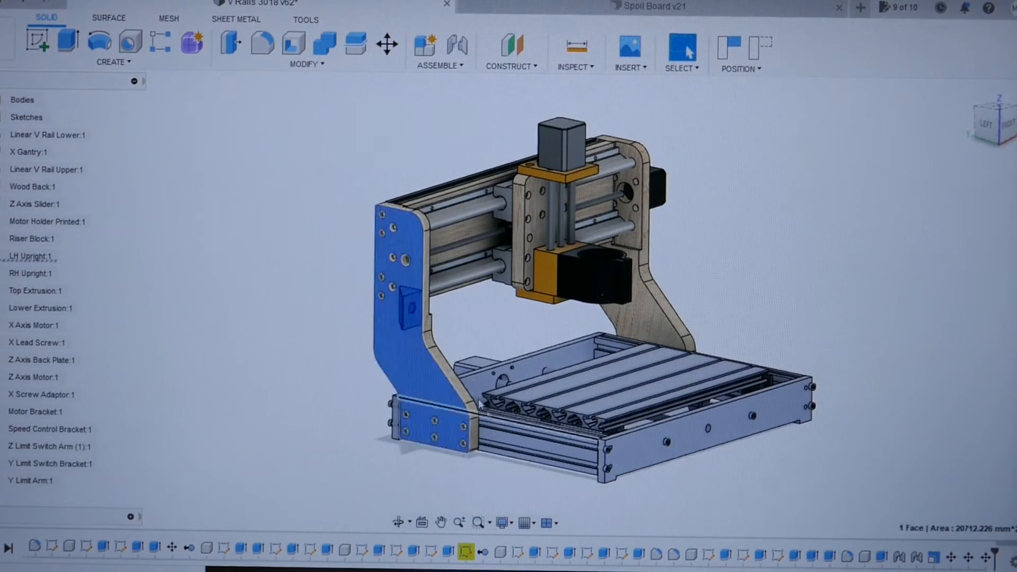
Deselect the upright face and zoom in on the Z-axis carriage and spindle mount.
left_click(639, 333)
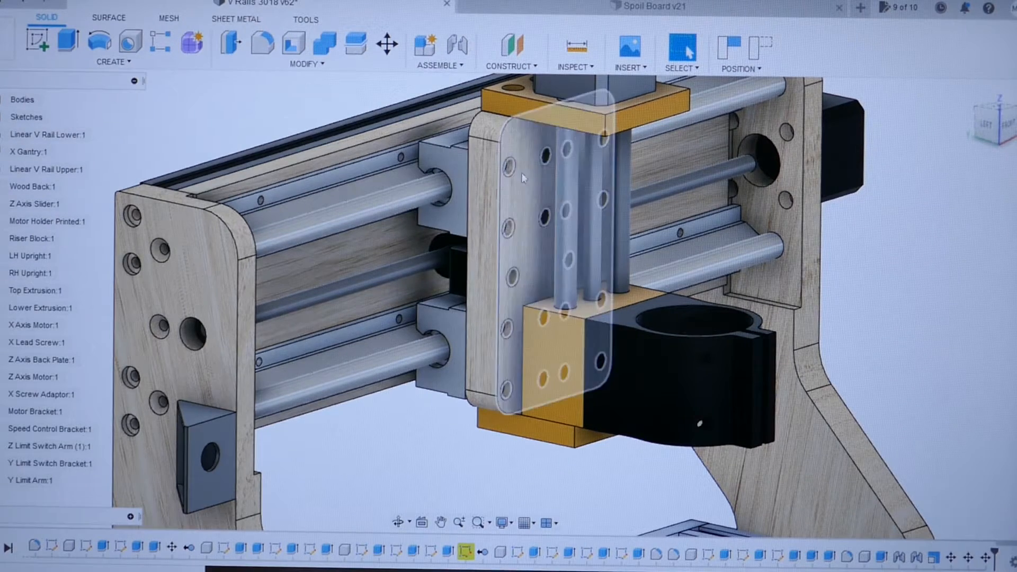
Orbit to the rear of the router to show the wooden backboard and X-axis motor.
left_click(530, 155)
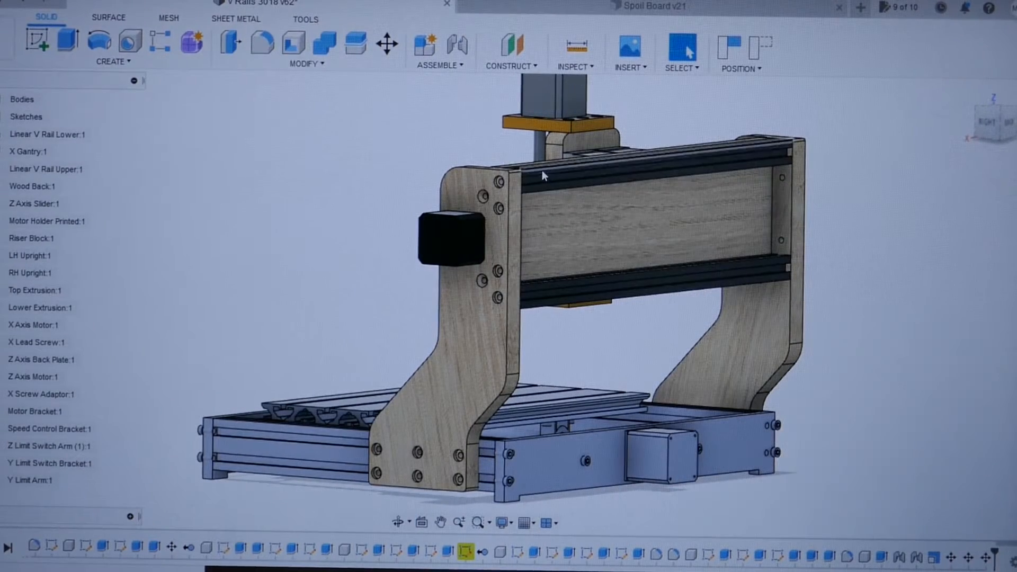
Orbit back to the front-left view and zoom out to fit the whole router.
left_click(637, 192)
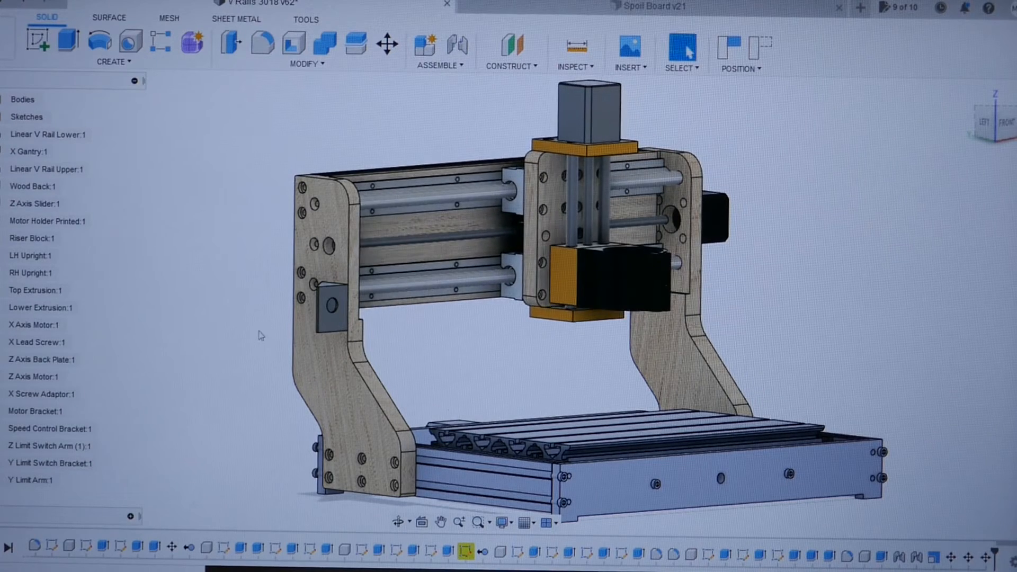
mouse_move(200, 269)
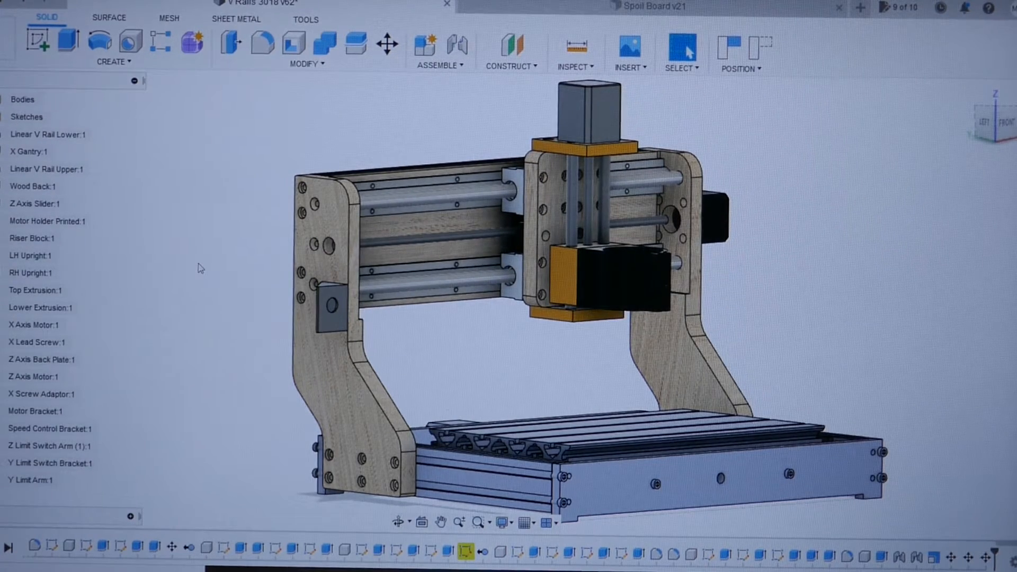